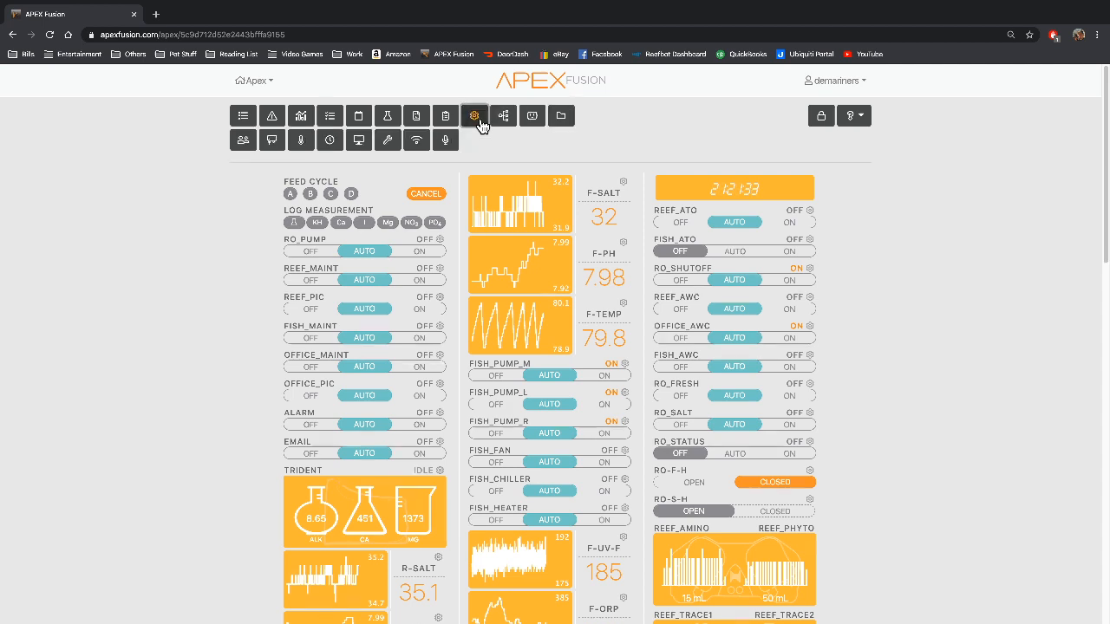
mouse_move(388, 141)
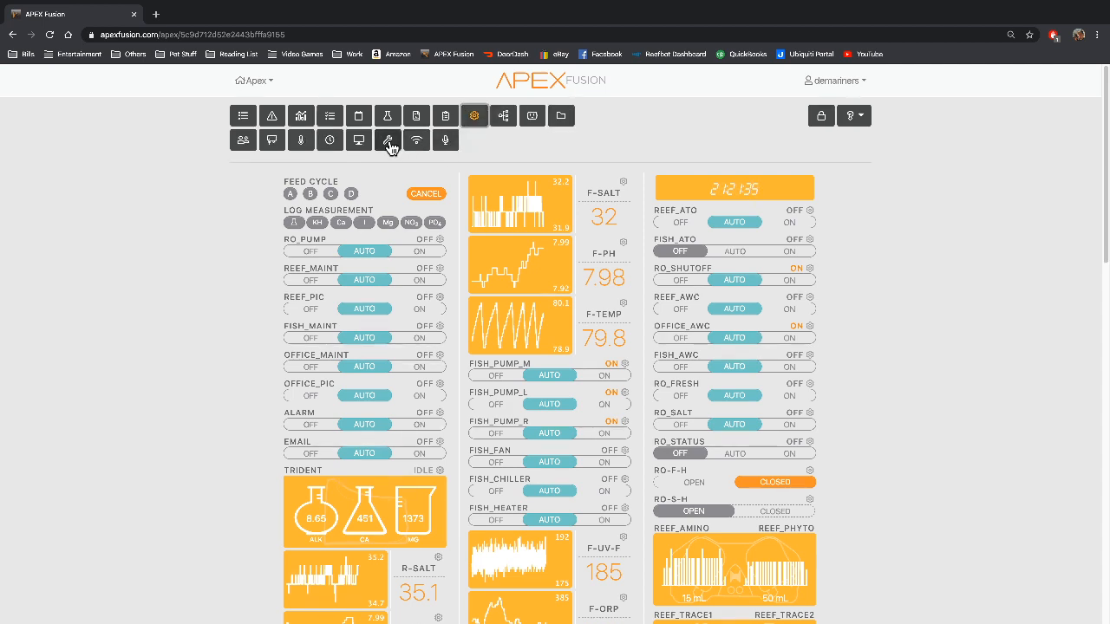
Step: Review the Feed A intervals in Misc Setup, then open the Reef_Pump output configuration
left_click(474, 115)
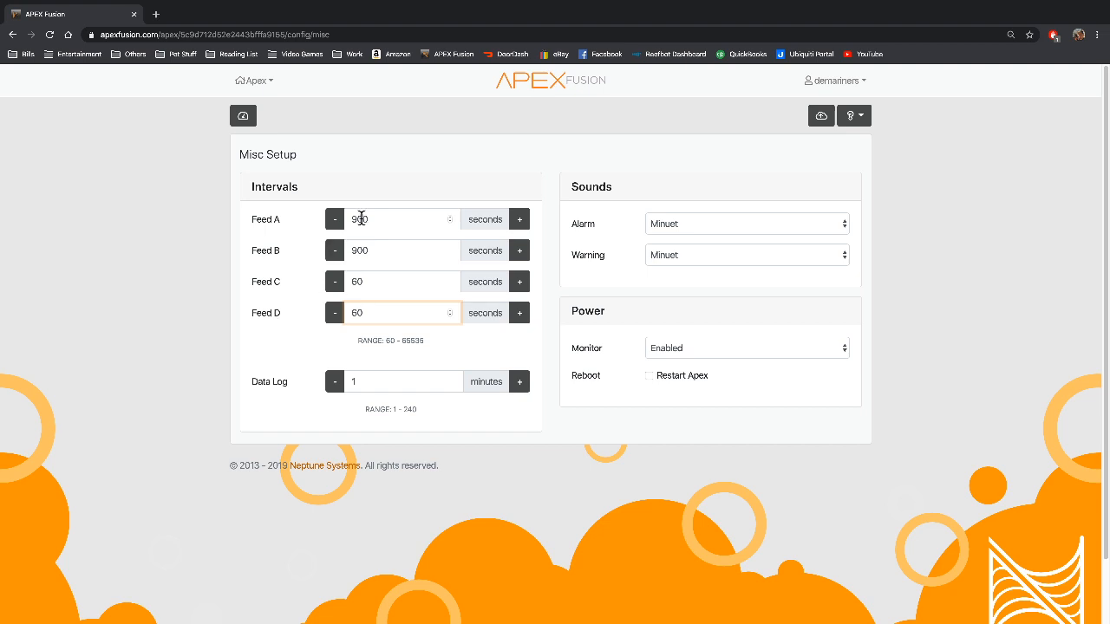
mouse_move(372, 222)
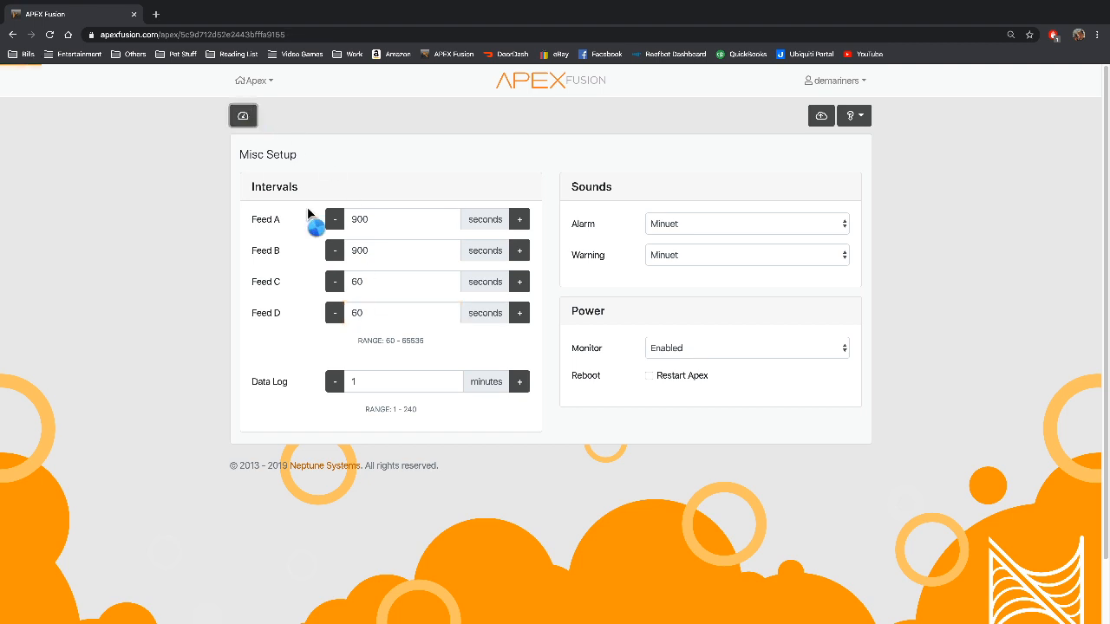
left_click(242, 115)
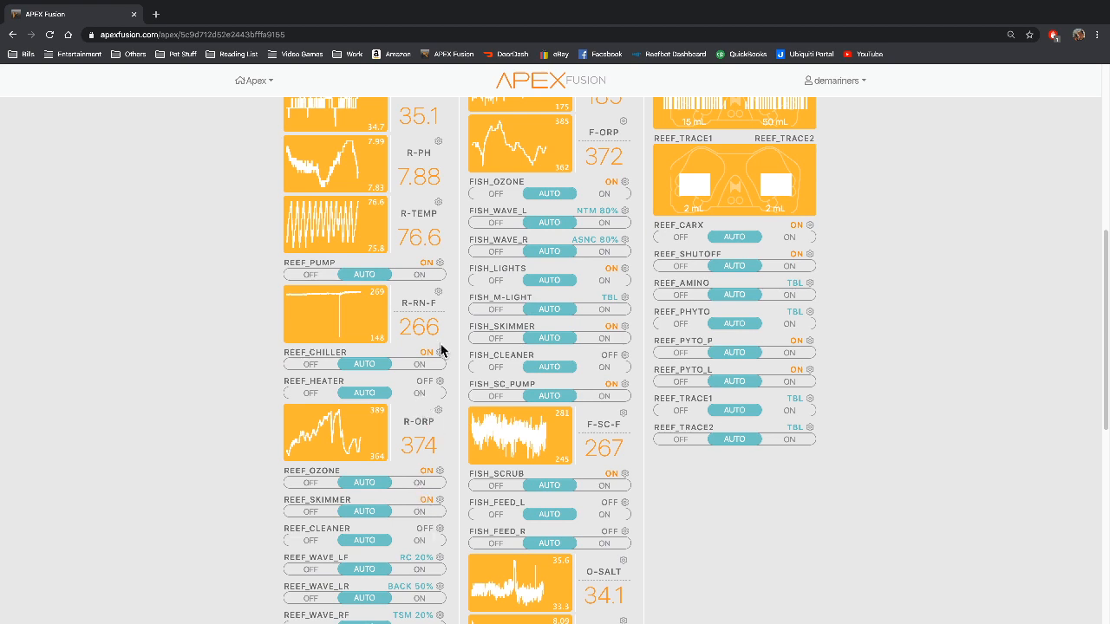
left_click(439, 262)
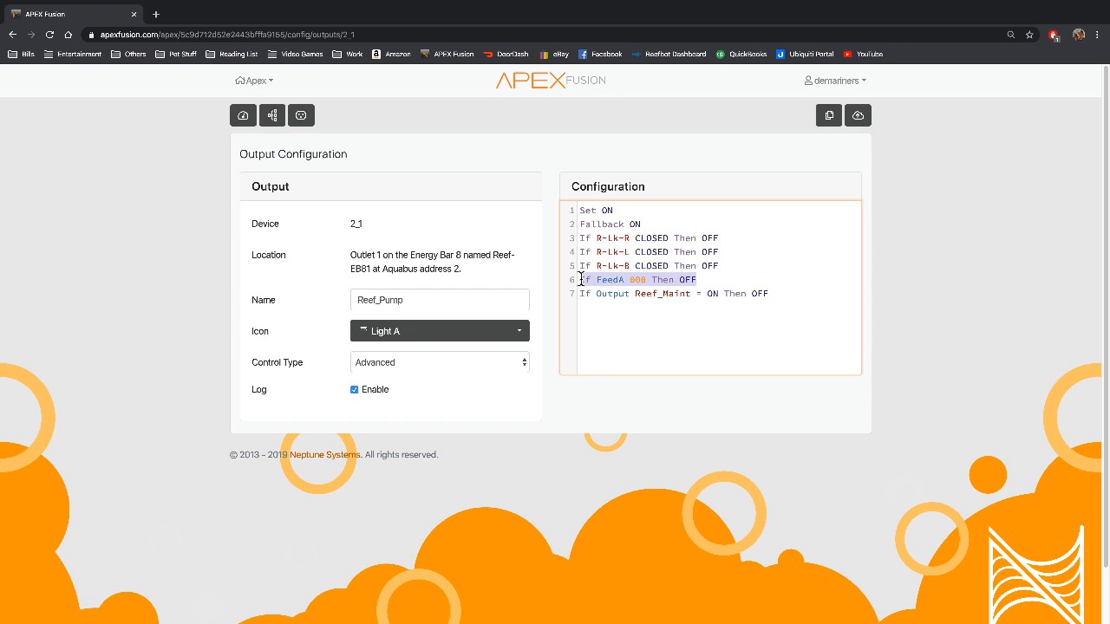
mouse_move(626, 312)
type("8")
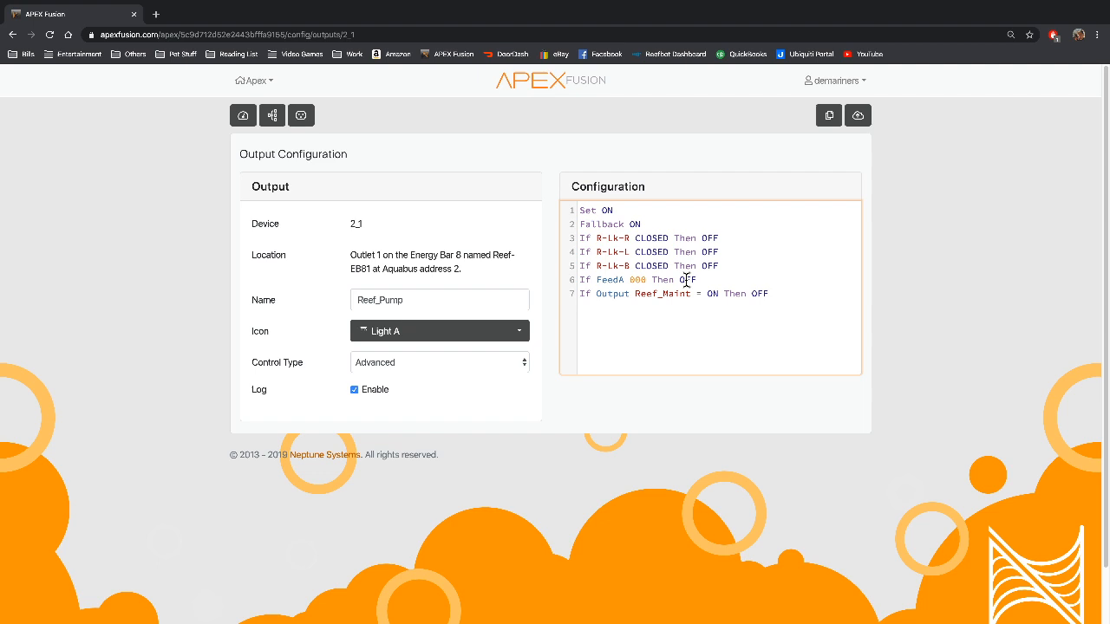
mouse_move(646, 279)
type("5")
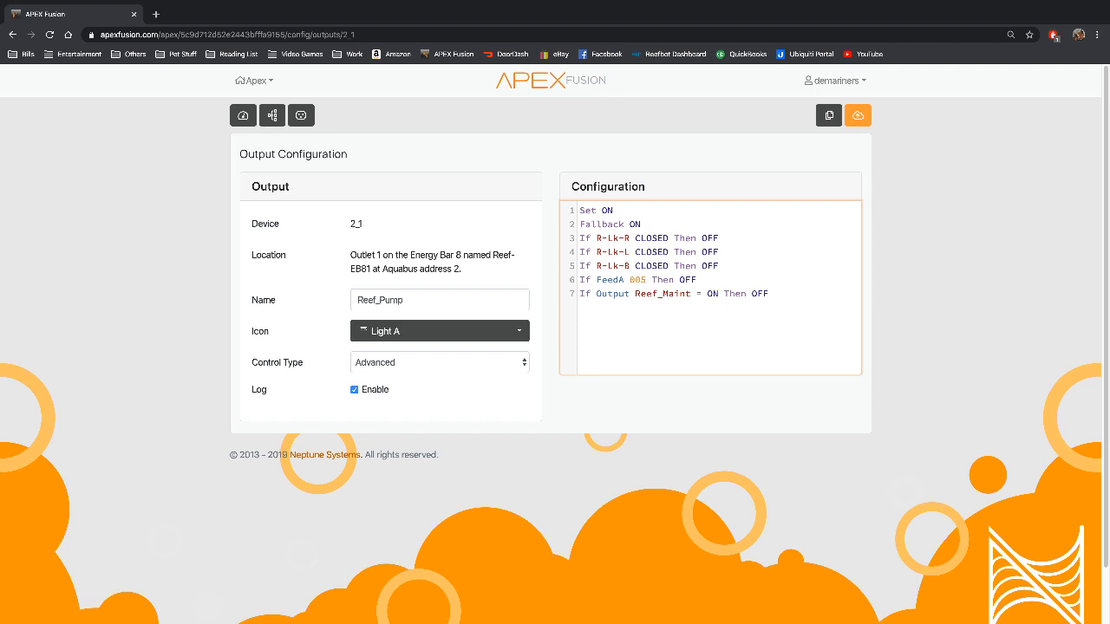
mouse_move(680, 288)
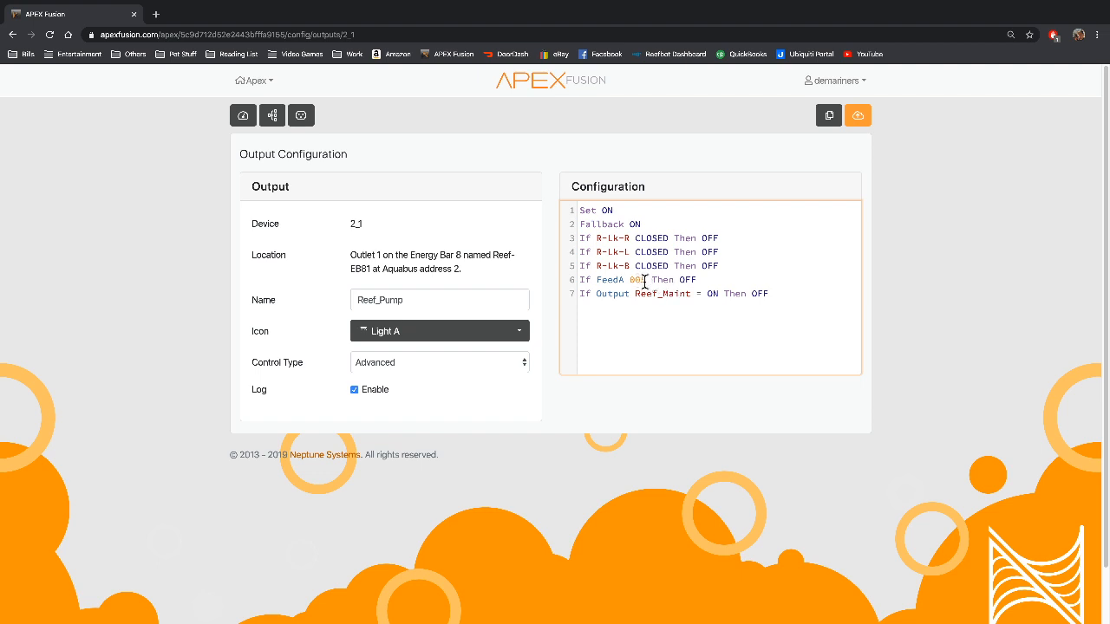
mouse_move(1074, 342)
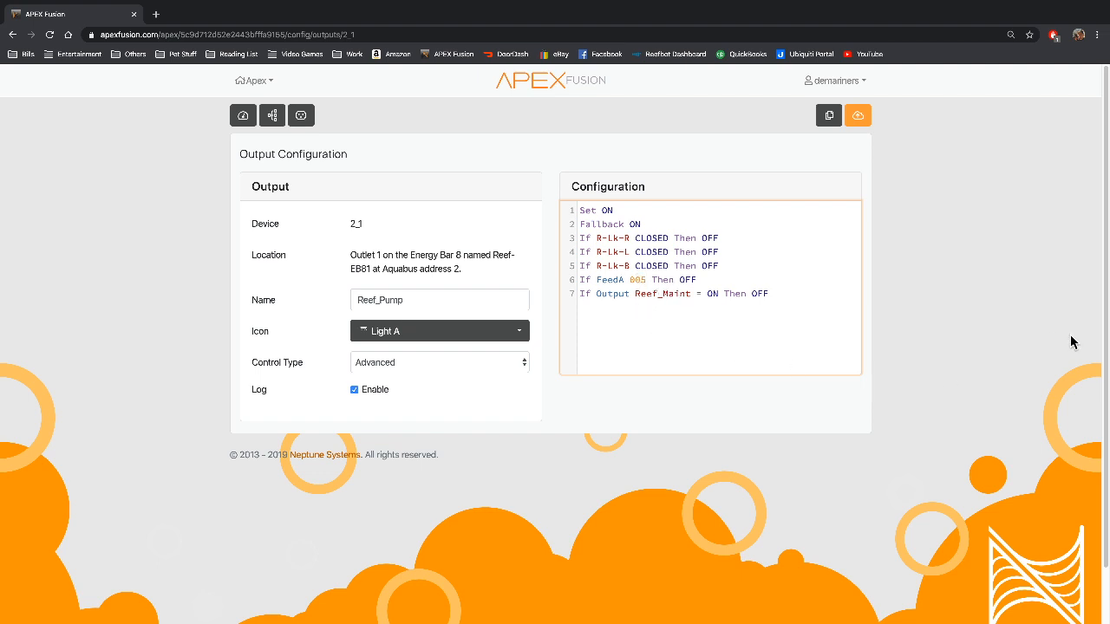
Step: Edit line 6 of the Reef_Pump program to read If FeedA 005 Then OFF
left_click(637, 279)
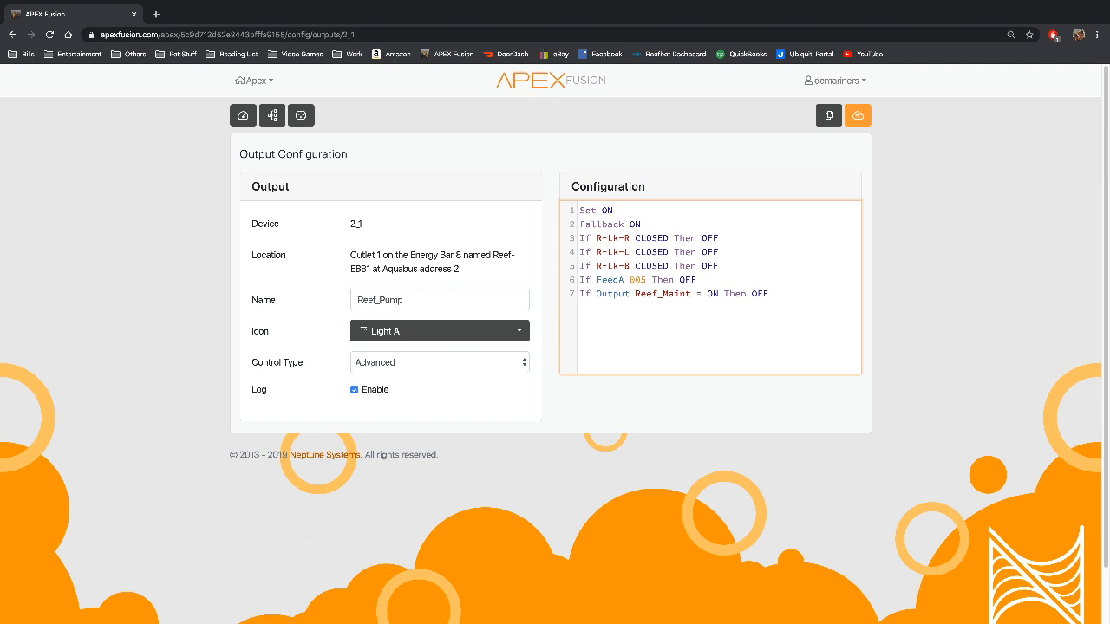
left_click(644, 279)
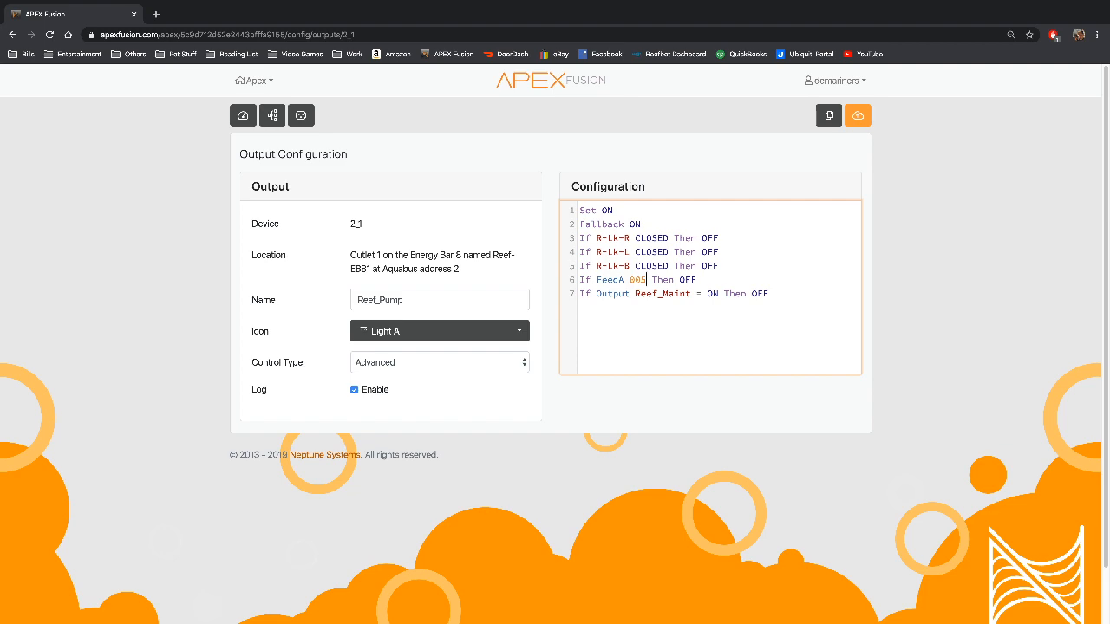